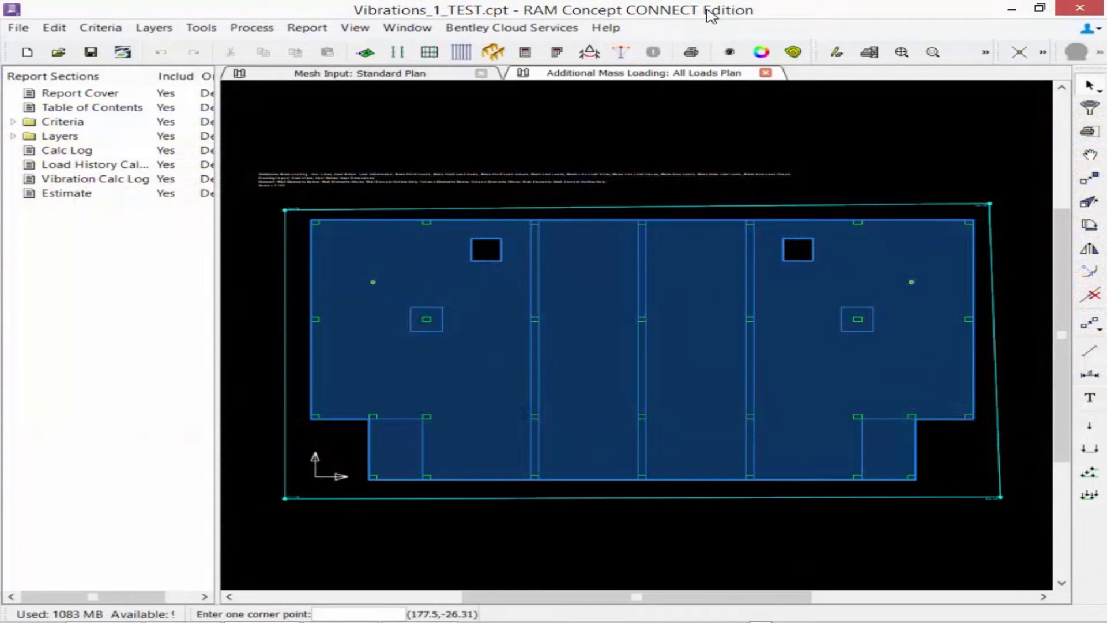
pyautogui.moveTo(596, 137)
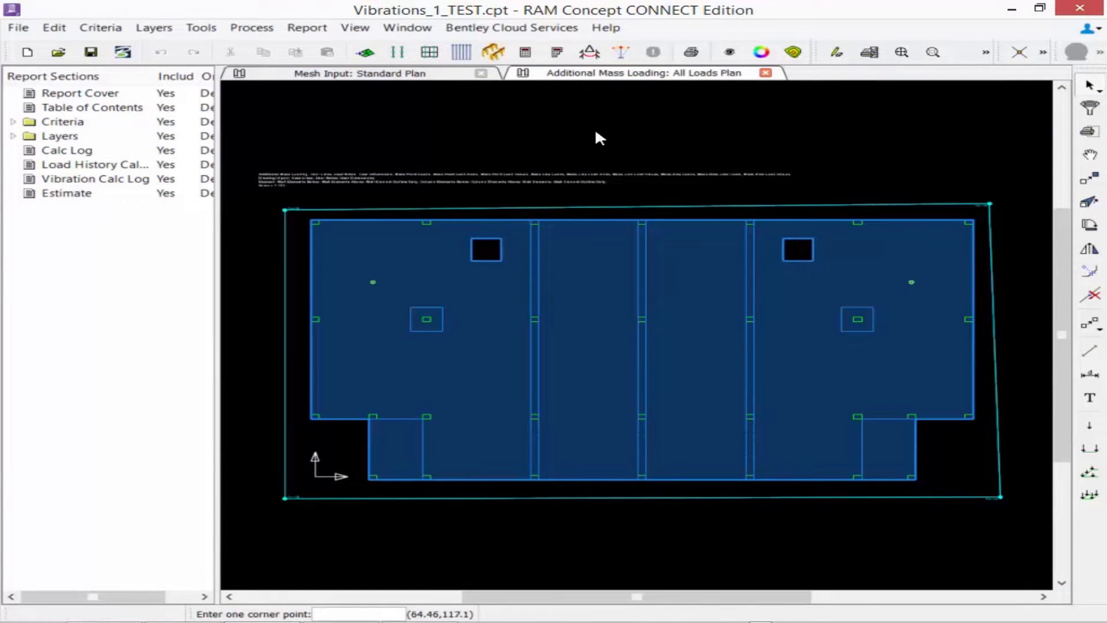
# - Run Calc Vibration Analysis on the slab and acknowledge the Footfall Analysis warning
pyautogui.click(619, 52)
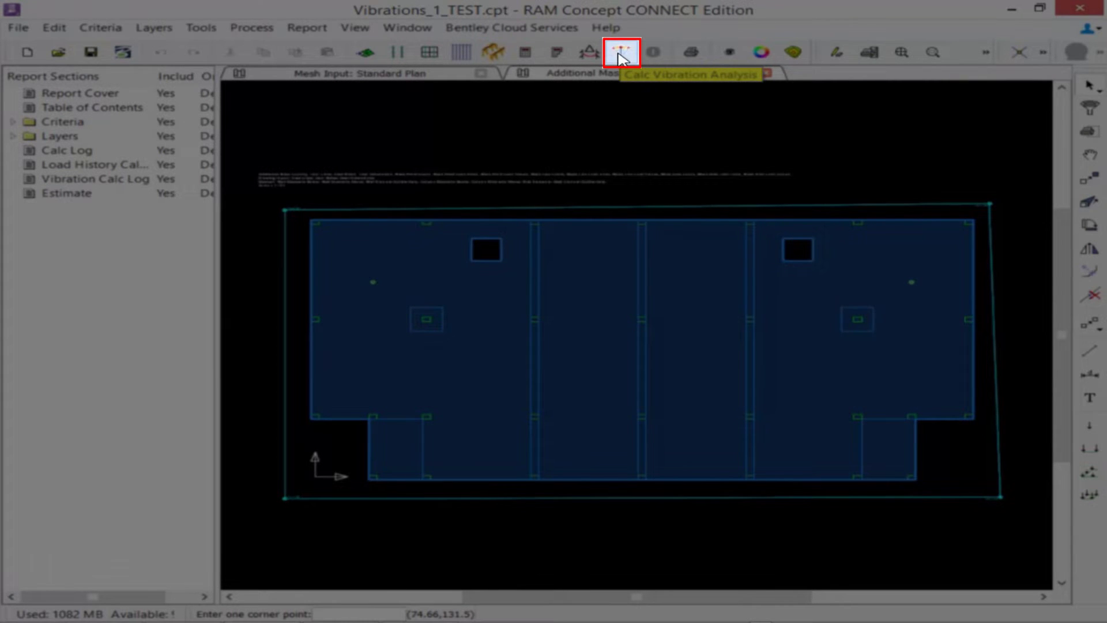
pyautogui.click(621, 51)
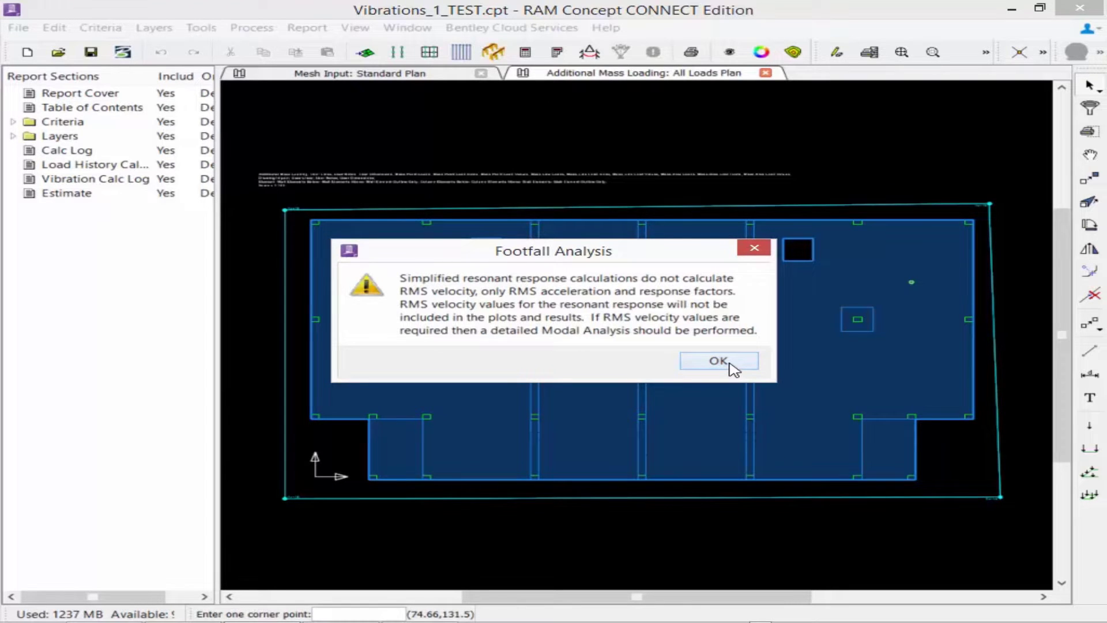
pyautogui.click(718, 361)
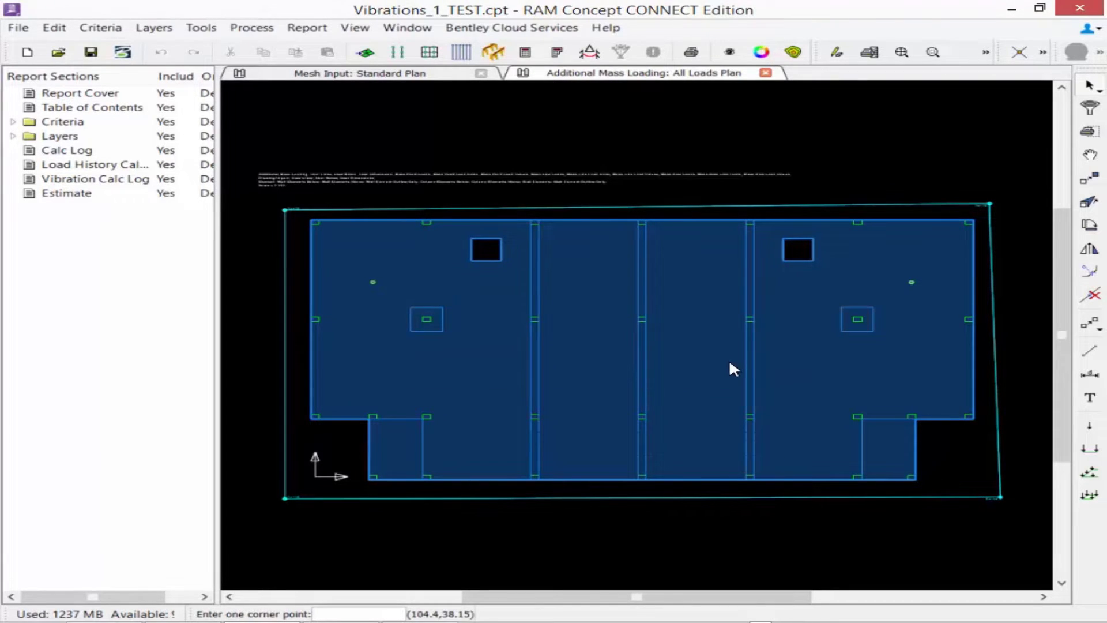
# - Show the Mode Data Table with each mode's frequency, modal mass and mass fraction
pyautogui.click(359, 73)
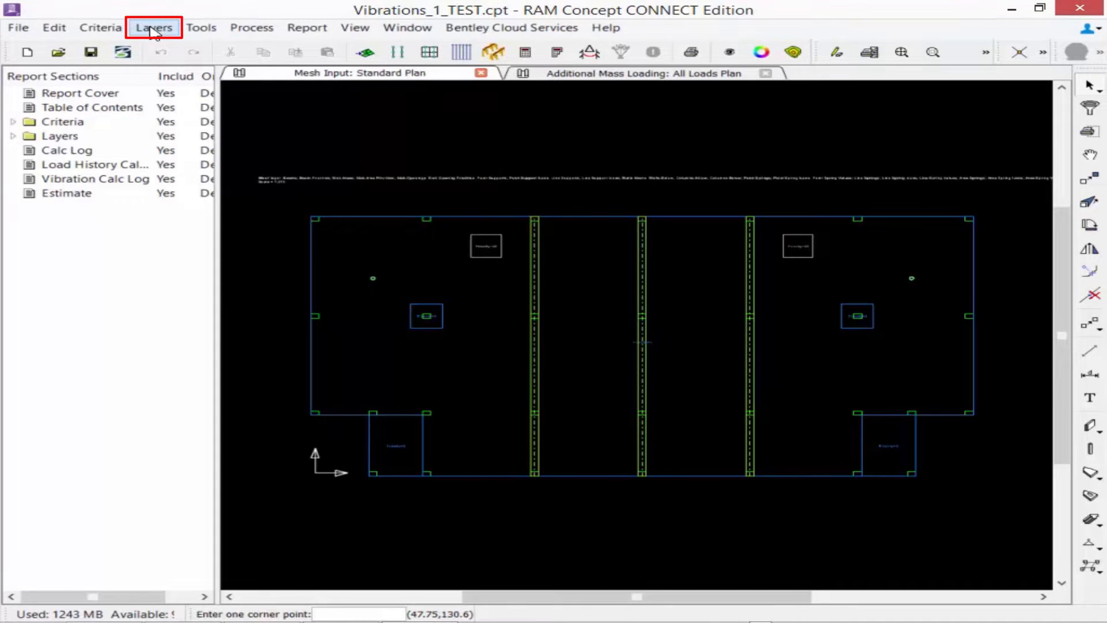
pyautogui.click(154, 28)
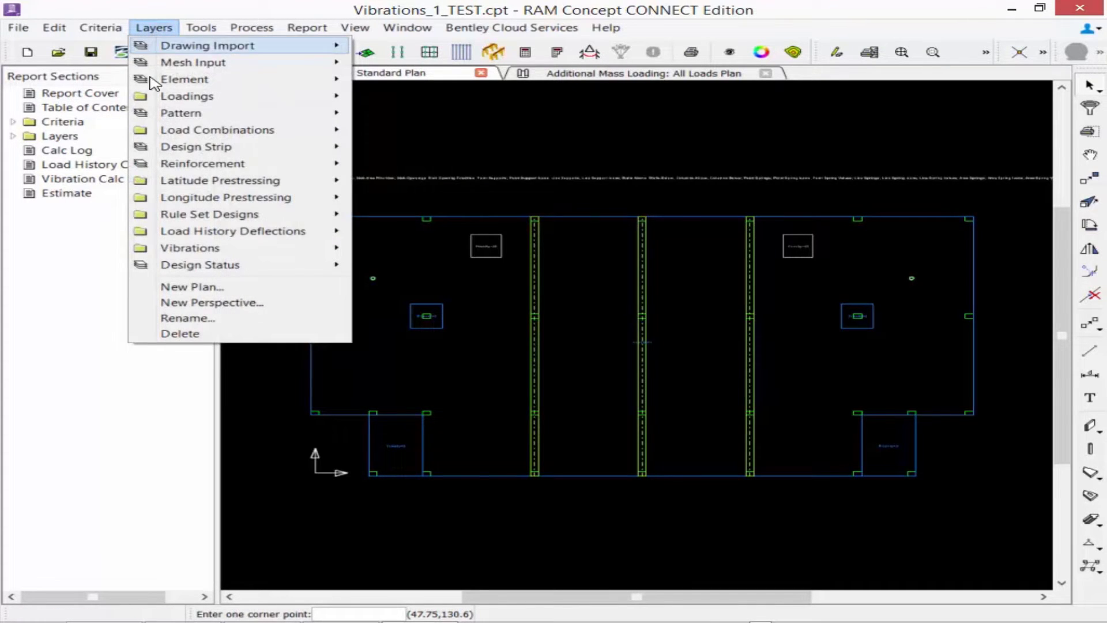
pyautogui.moveTo(189, 248)
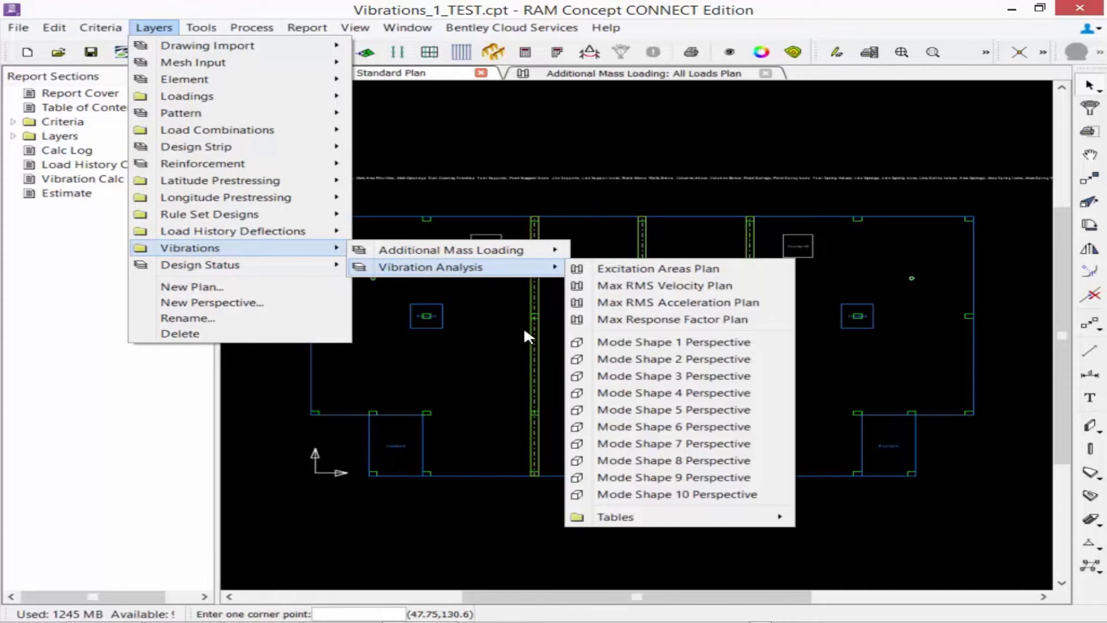
pyautogui.moveTo(627, 517)
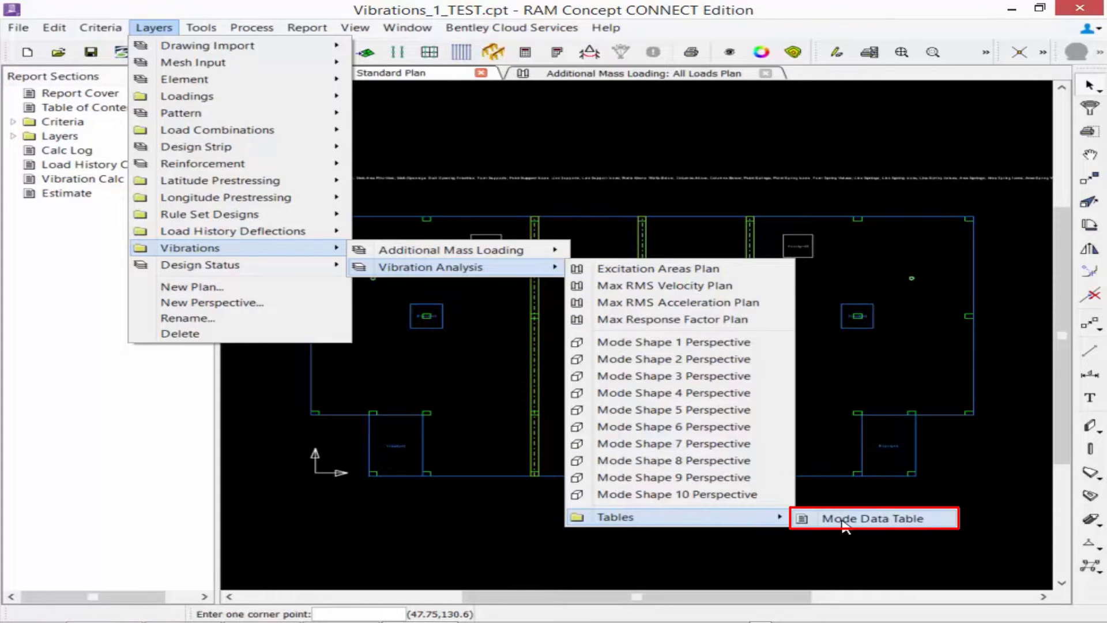
pyautogui.click(872, 517)
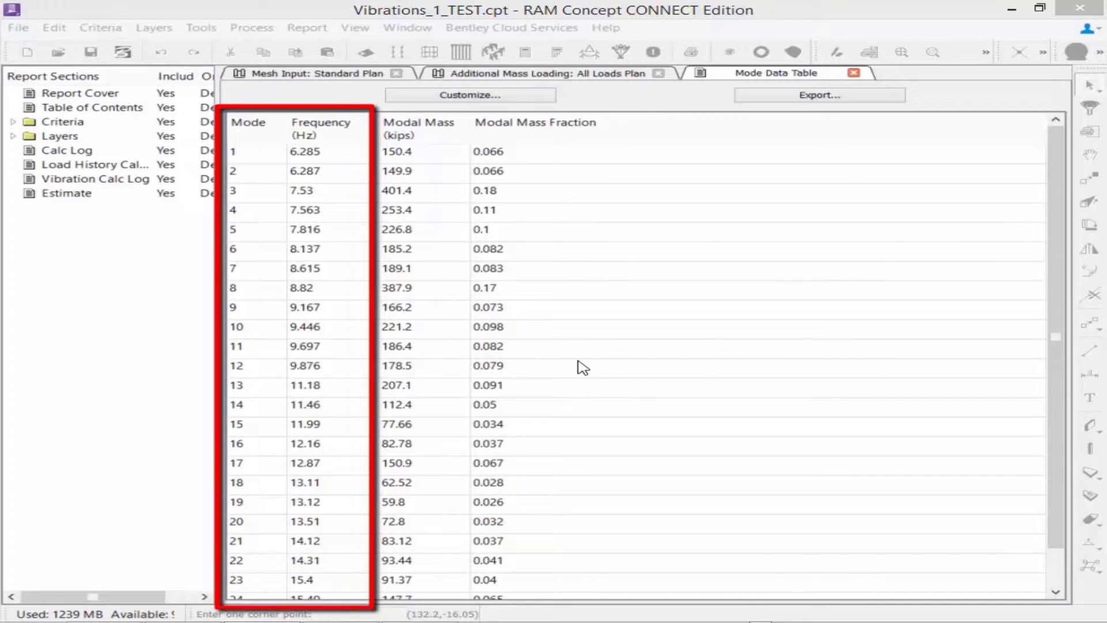
# - Scroll the mode frequencies down through mode 25, then return to the standard mesh input plan
pyautogui.scroll(-3)
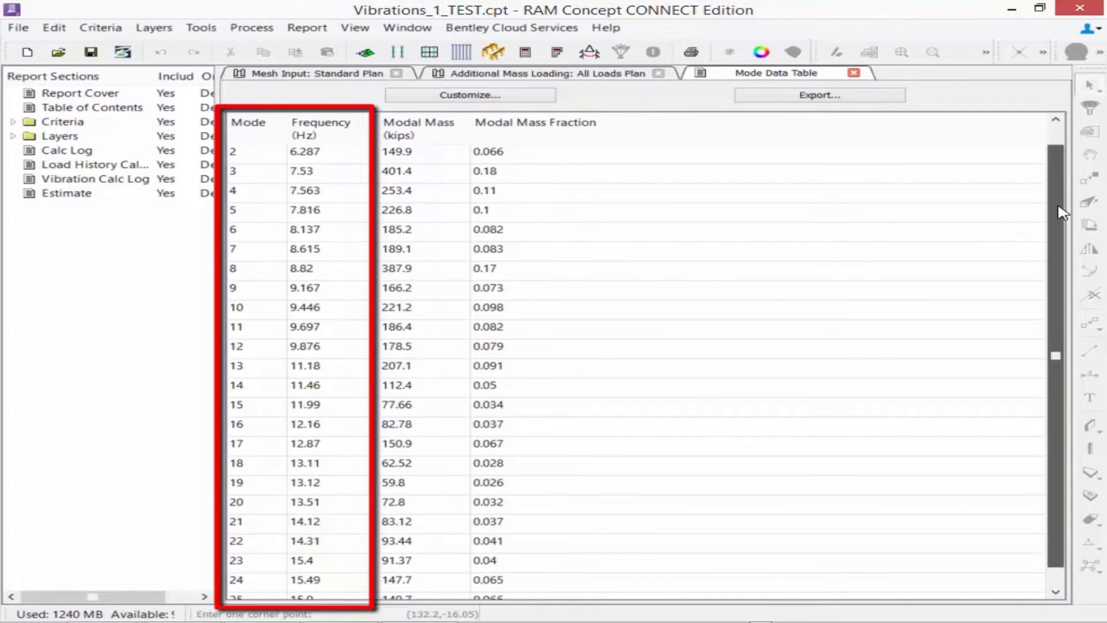
pyautogui.scroll(-3)
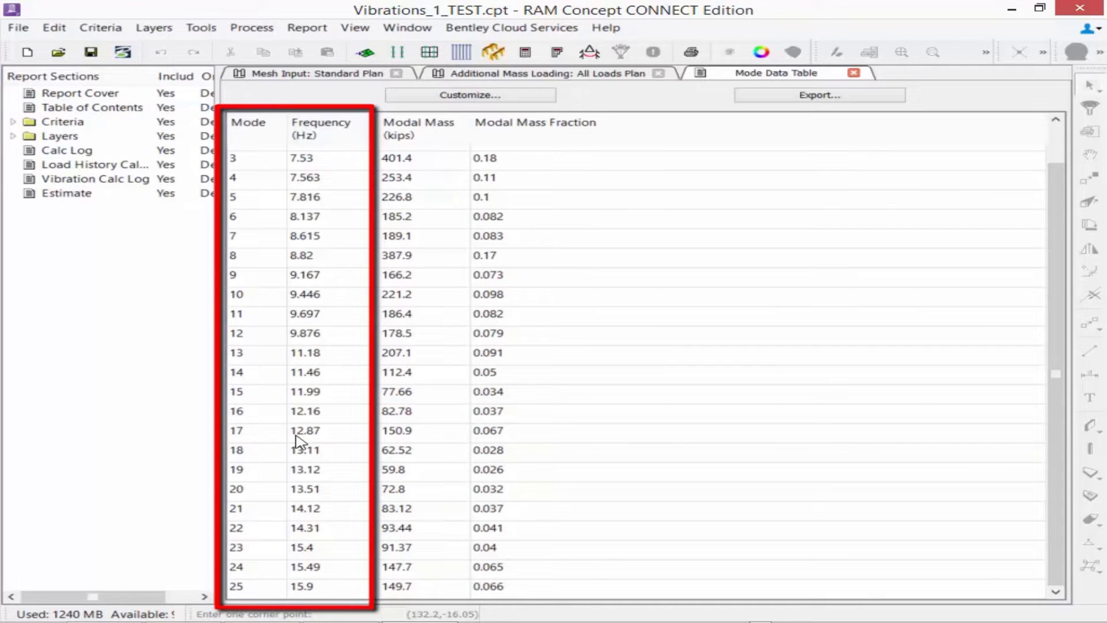
pyautogui.moveTo(711, 466)
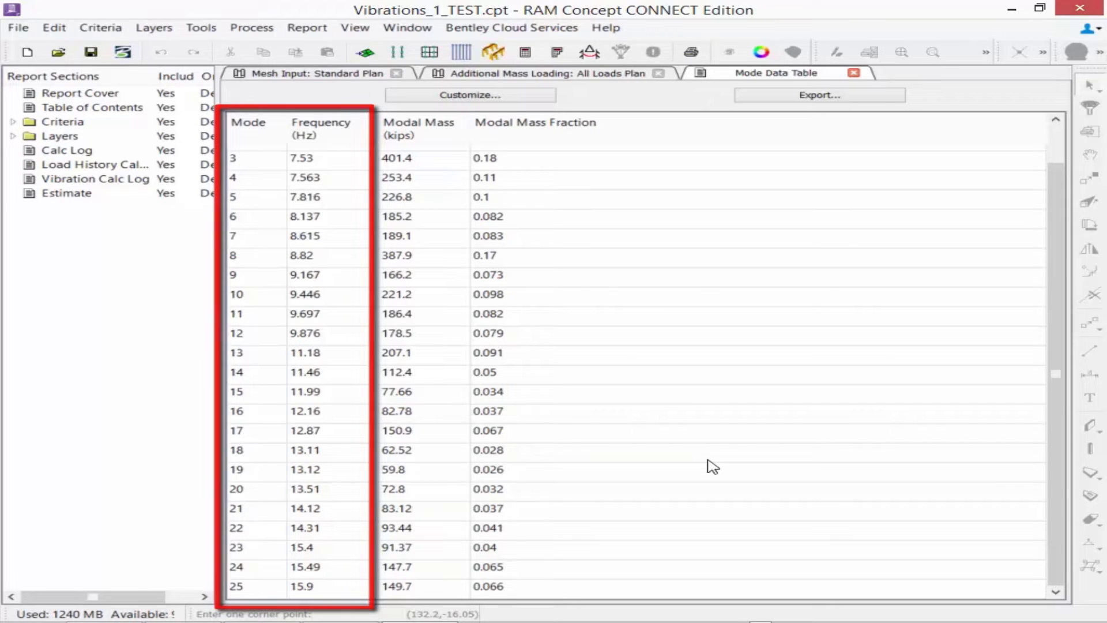
pyautogui.click(316, 73)
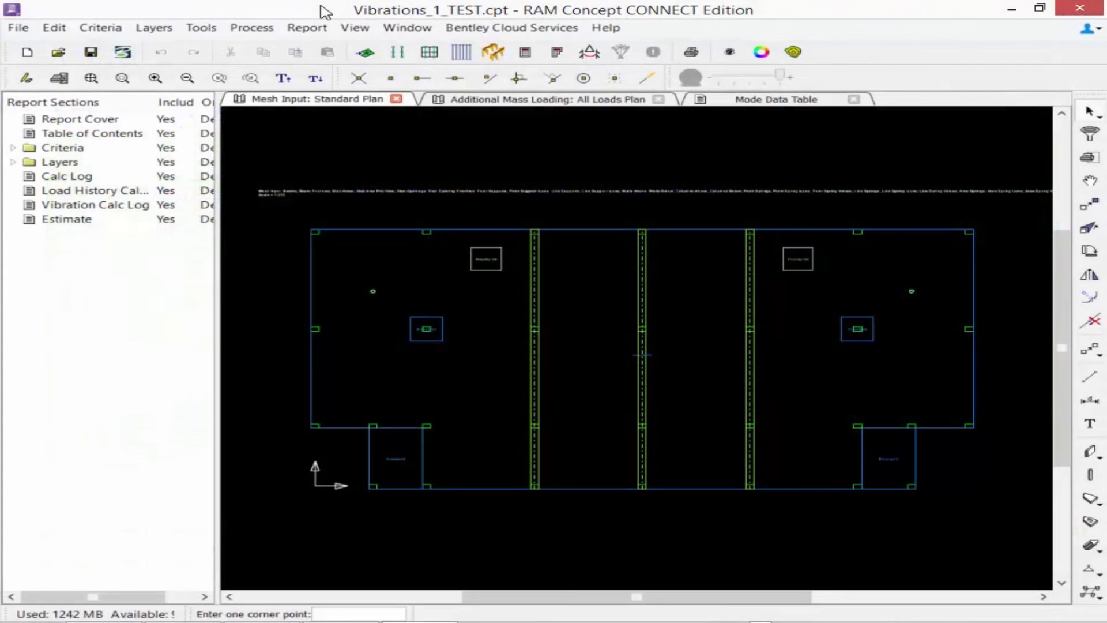
pyautogui.moveTo(203, 27)
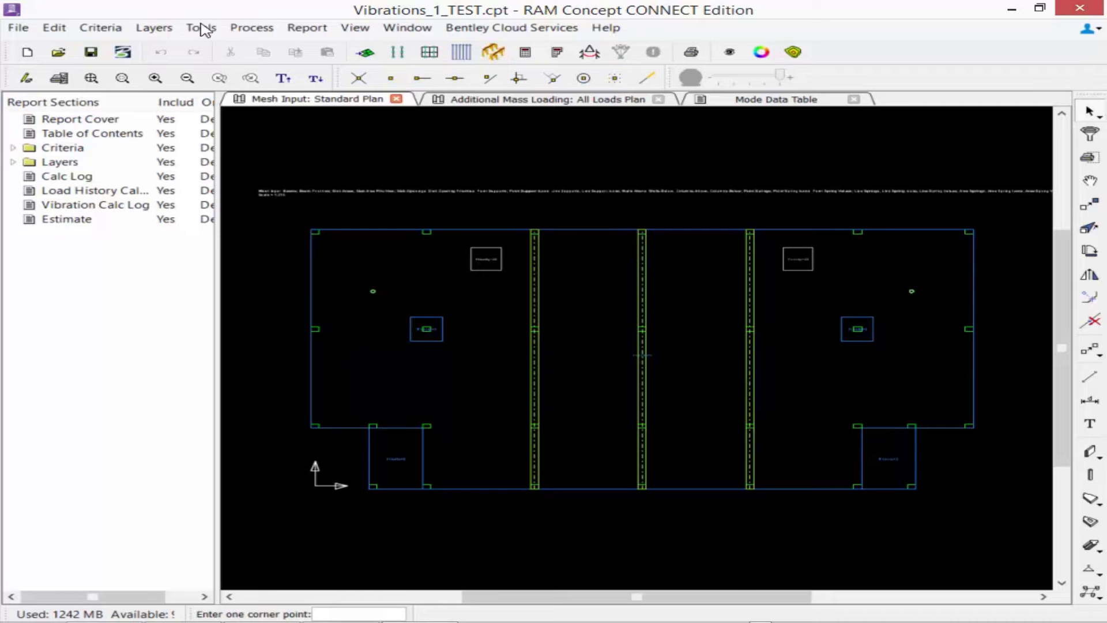
# - Display the Max RMS Velocity Plan showing the slab's footfall velocity contours with values
pyautogui.click(154, 28)
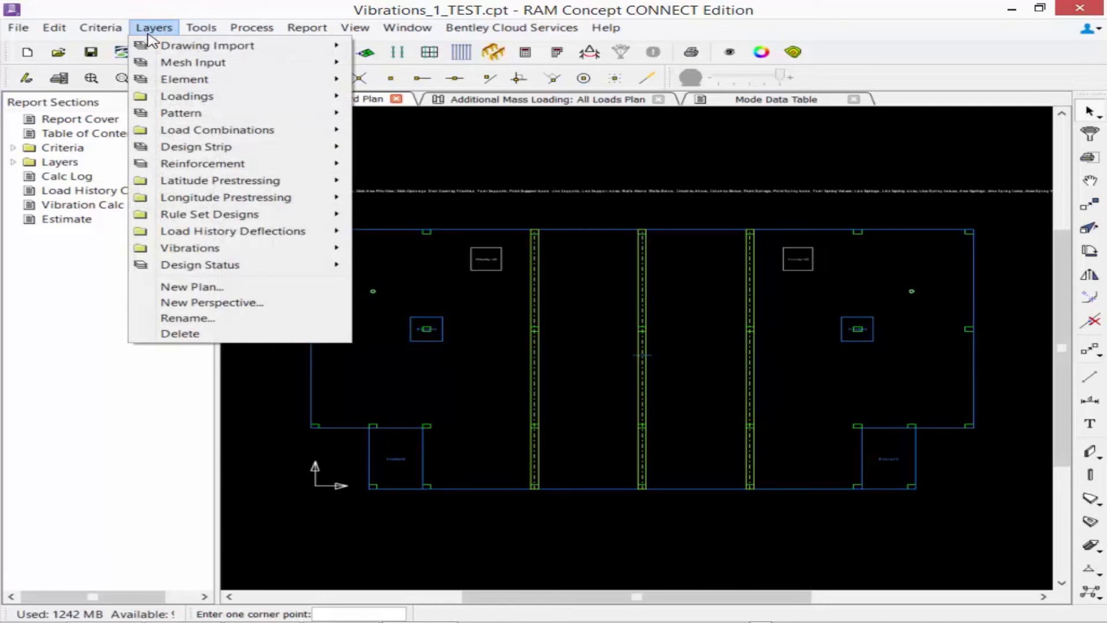
pyautogui.moveTo(189, 248)
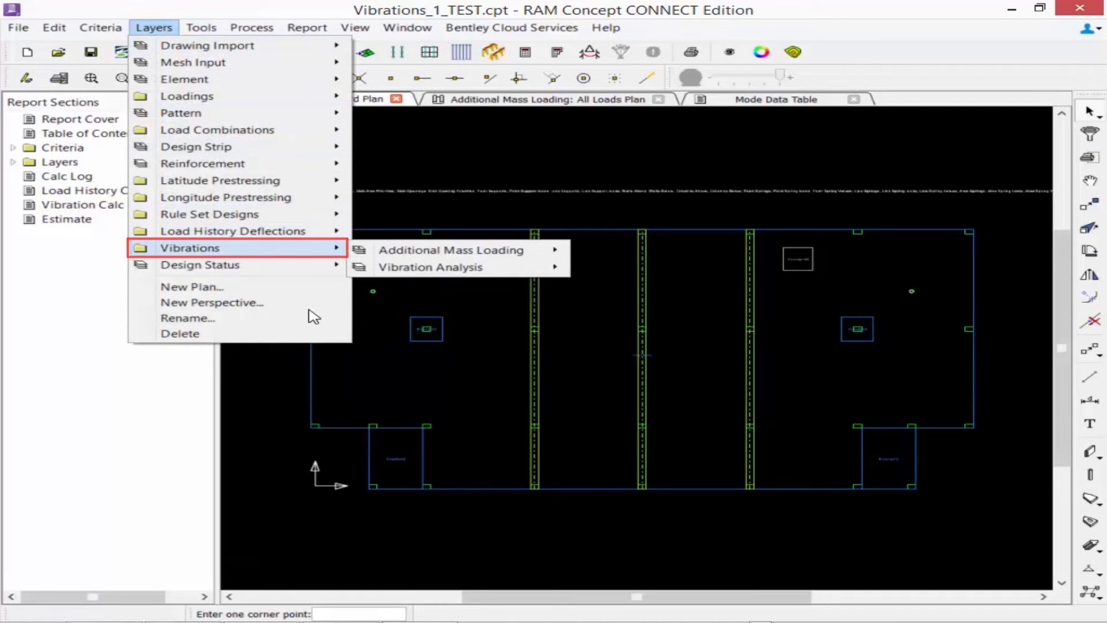
pyautogui.moveTo(430, 267)
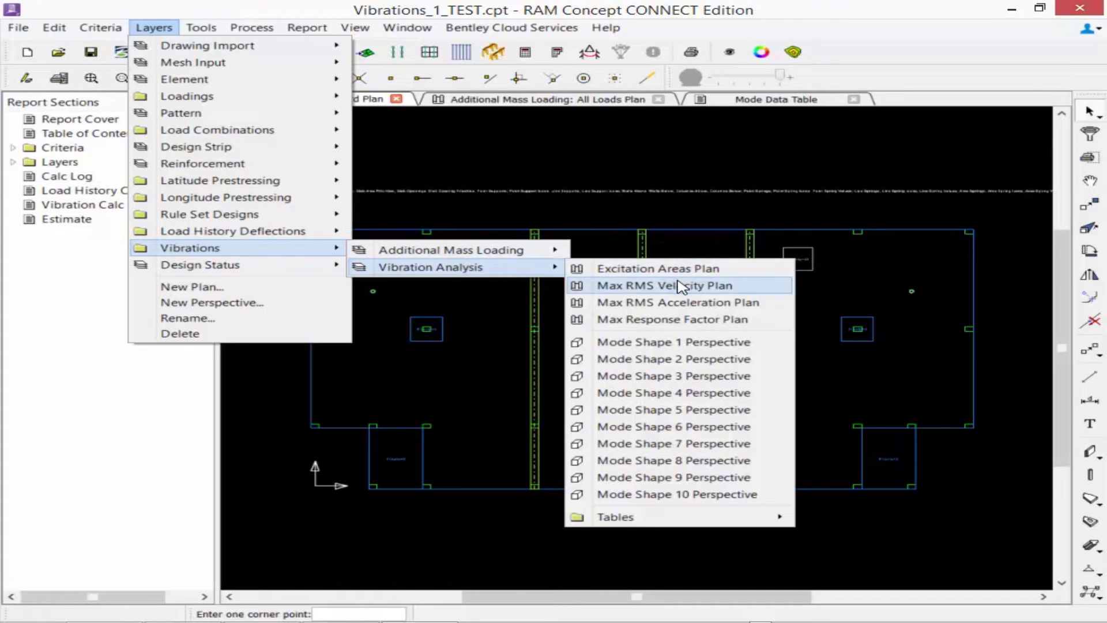
pyautogui.moveTo(659, 310)
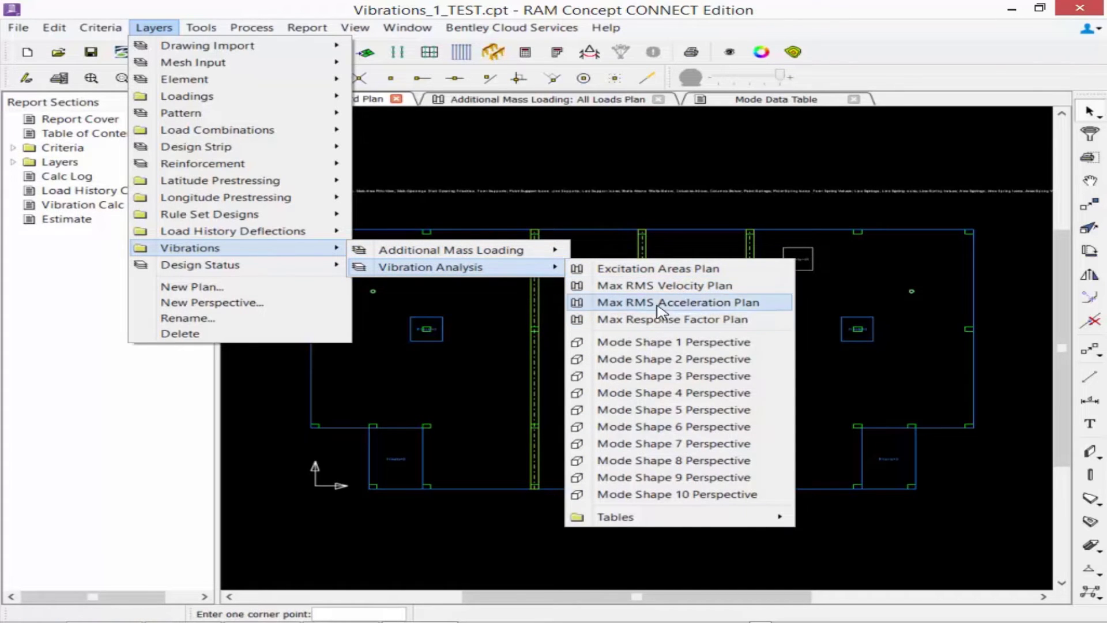
pyautogui.moveTo(664, 284)
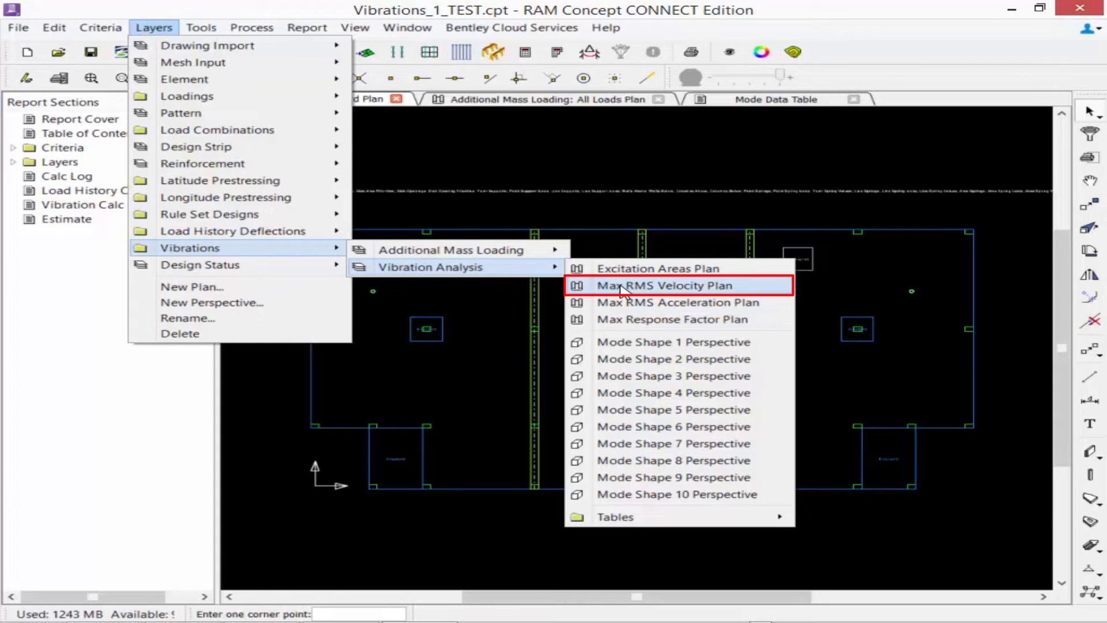
pyautogui.click(660, 285)
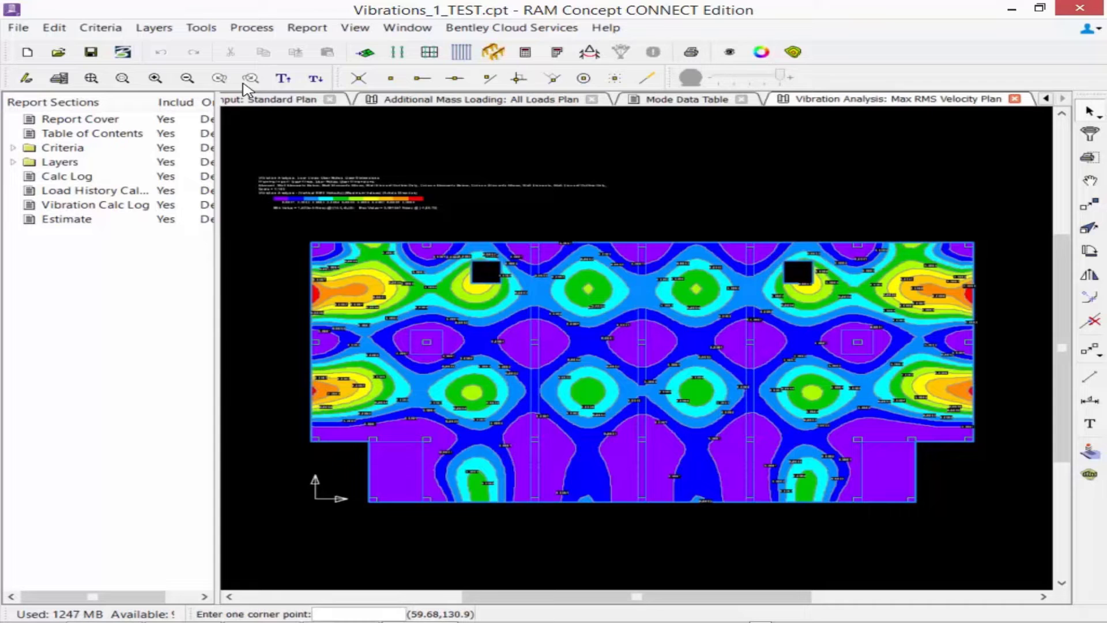
pyautogui.click(281, 77)
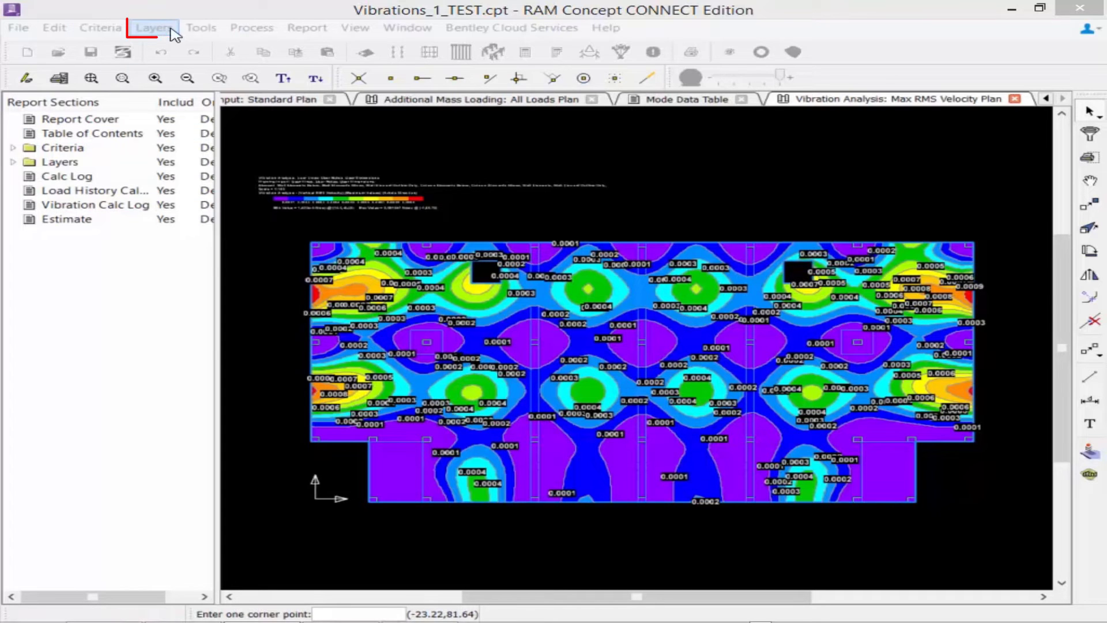
pyautogui.click(153, 27)
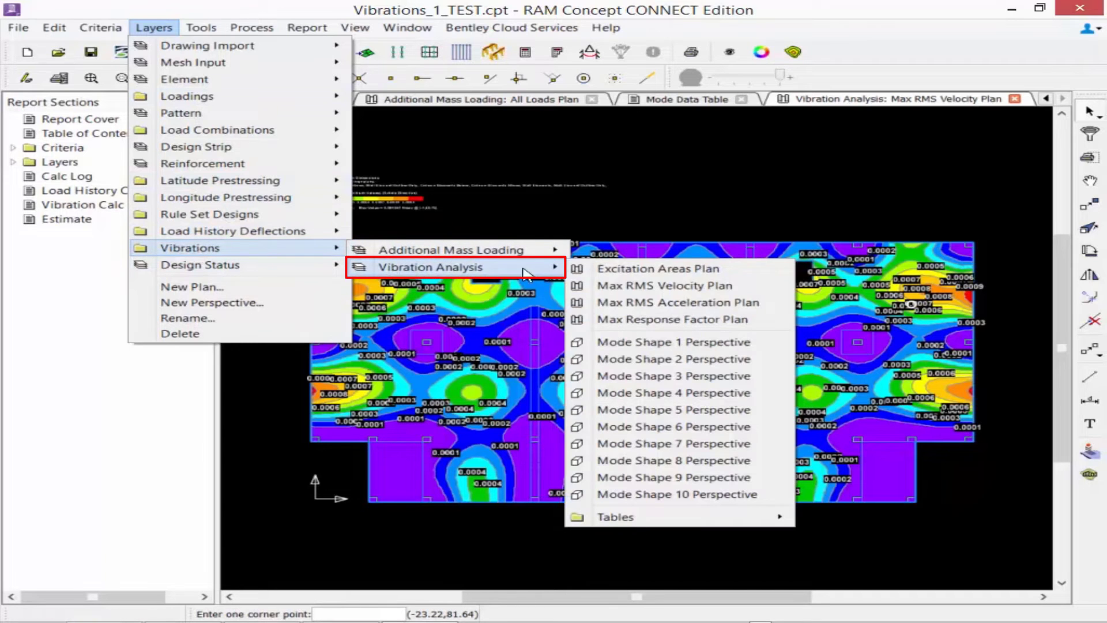
# - Display the Max Response Factor Plan with the slab's response factor contours
pyautogui.click(671, 319)
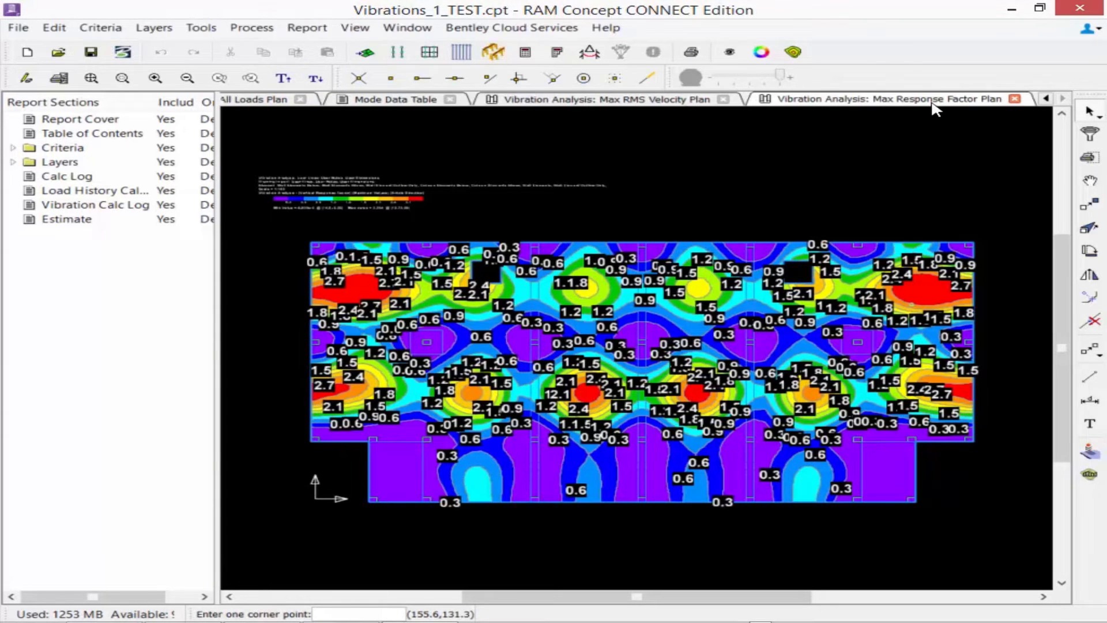
pyautogui.moveTo(900, 50)
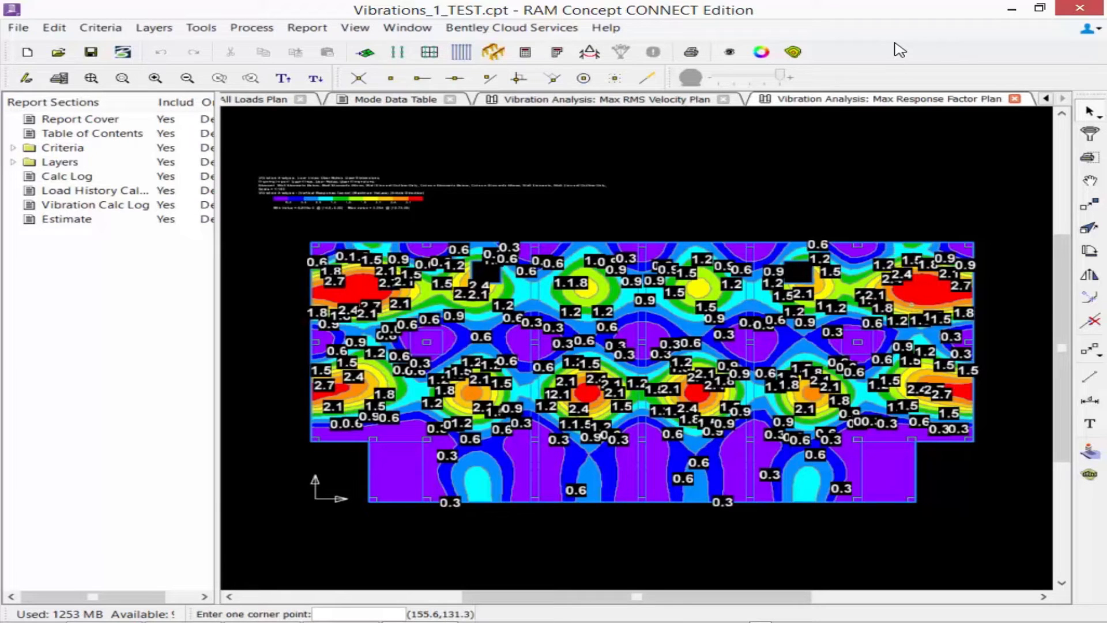
pyautogui.moveTo(159, 28)
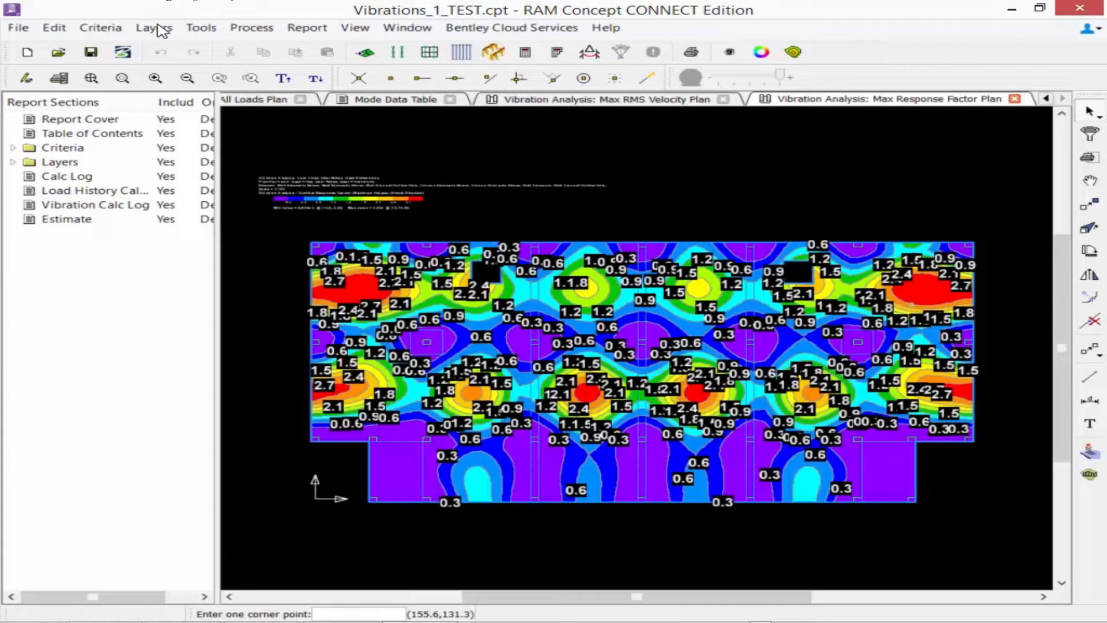
# - Show the slab's Mode Shape 1 Perspective 3D view and bring up its plot settings
pyautogui.click(154, 26)
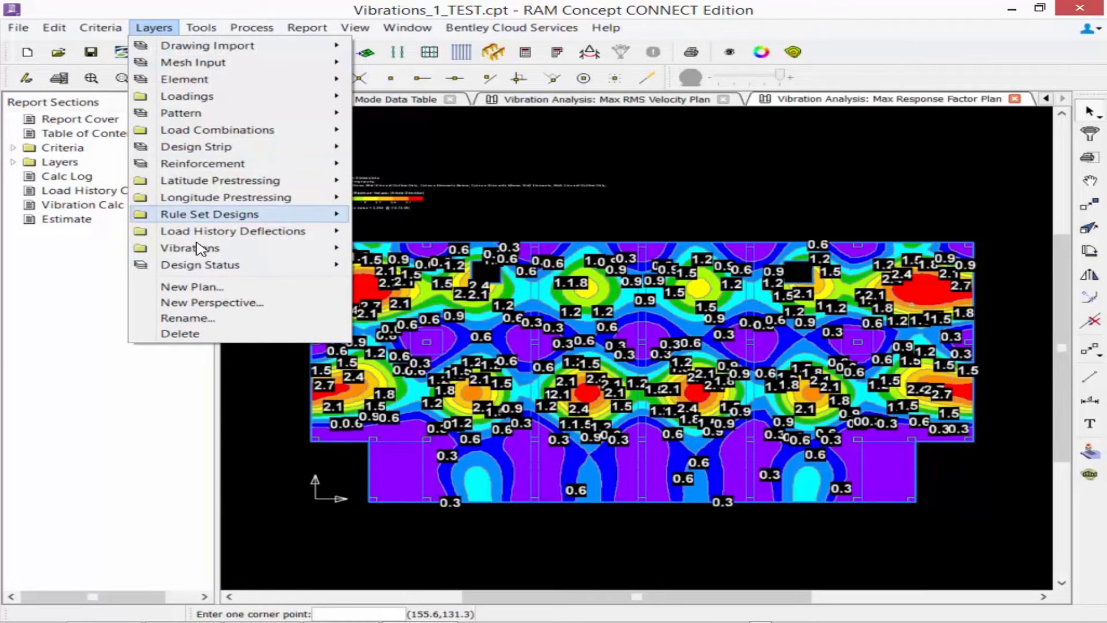
pyautogui.moveTo(190, 247)
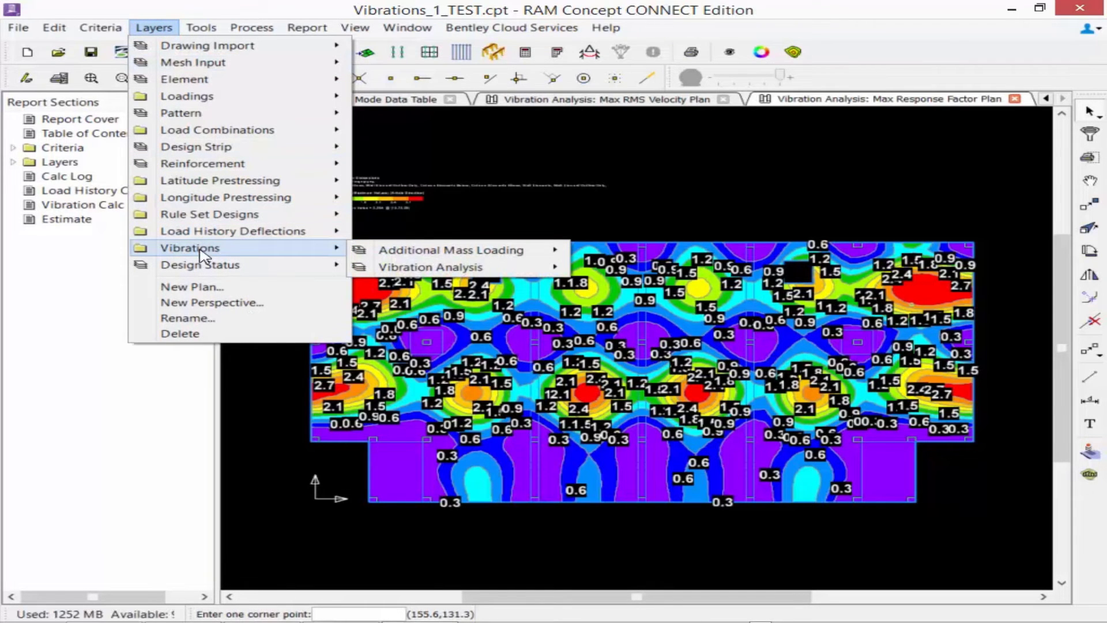
pyautogui.moveTo(429, 267)
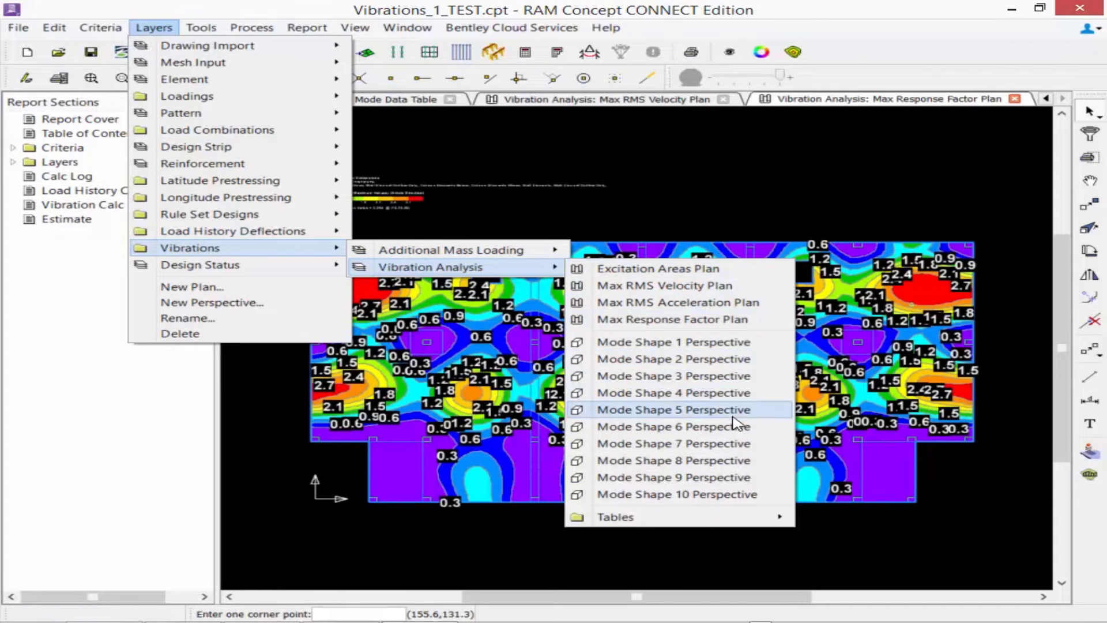
pyautogui.moveTo(672, 342)
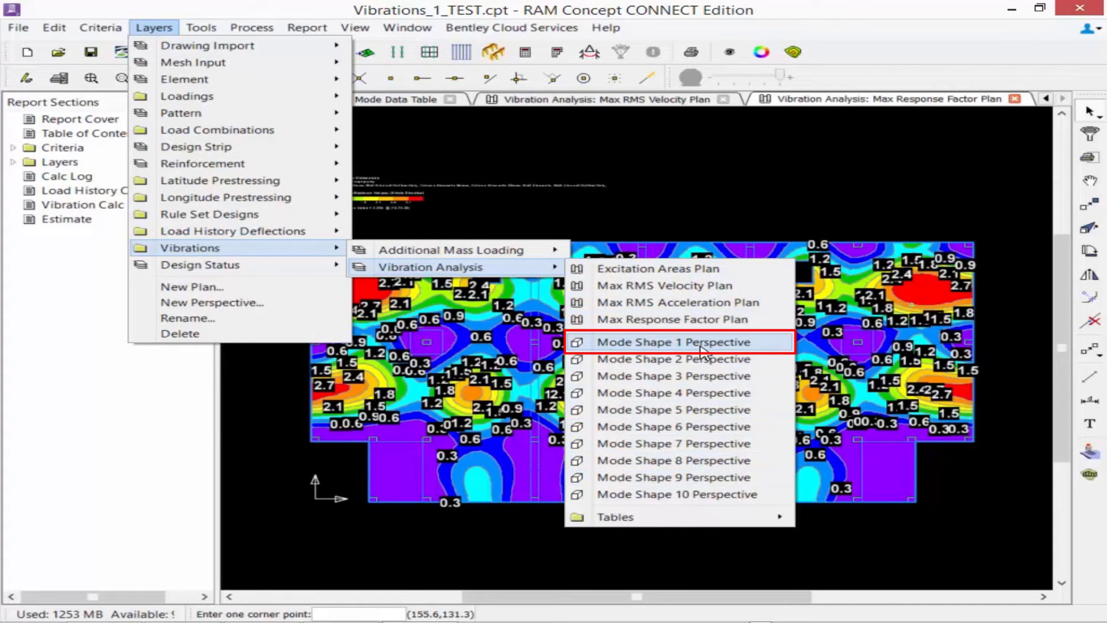
pyautogui.click(672, 341)
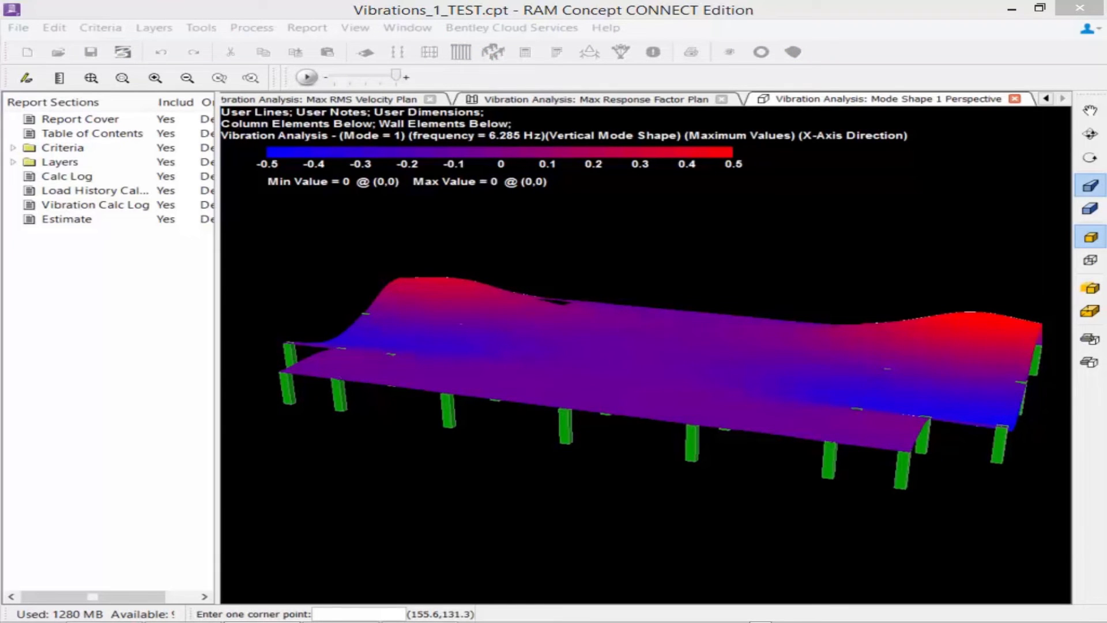
pyautogui.moveTo(681, 354)
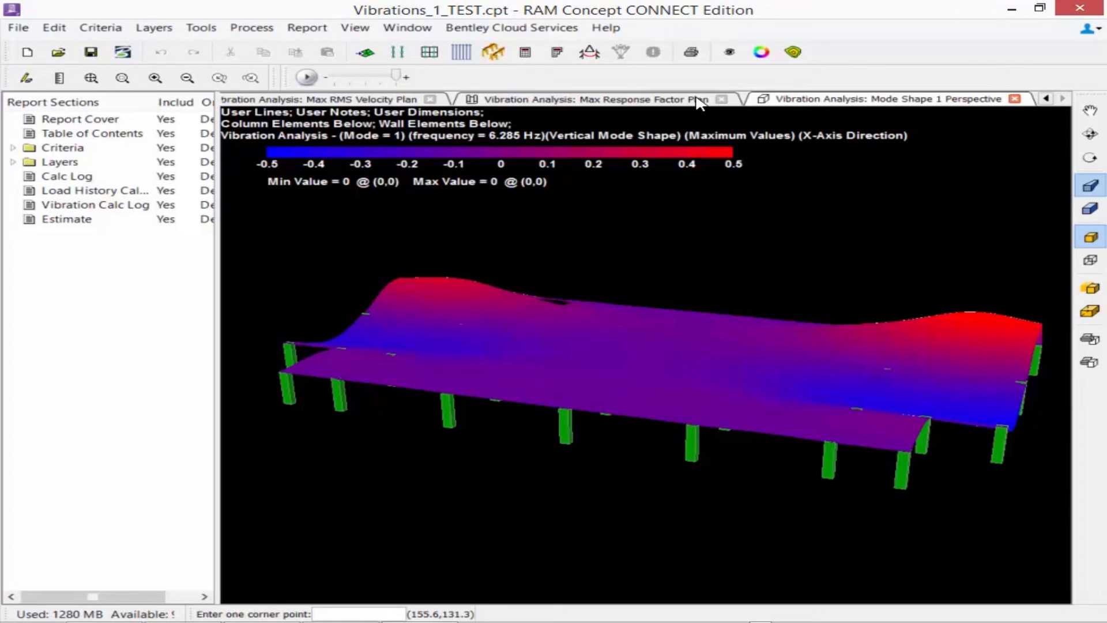
pyautogui.click(792, 52)
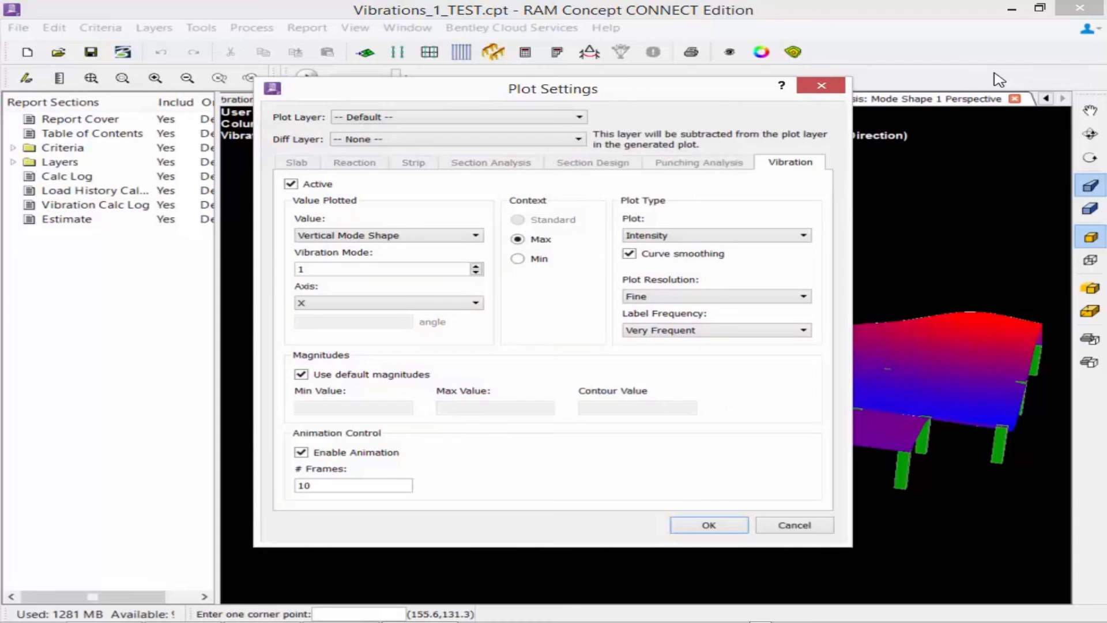
pyautogui.moveTo(816, 179)
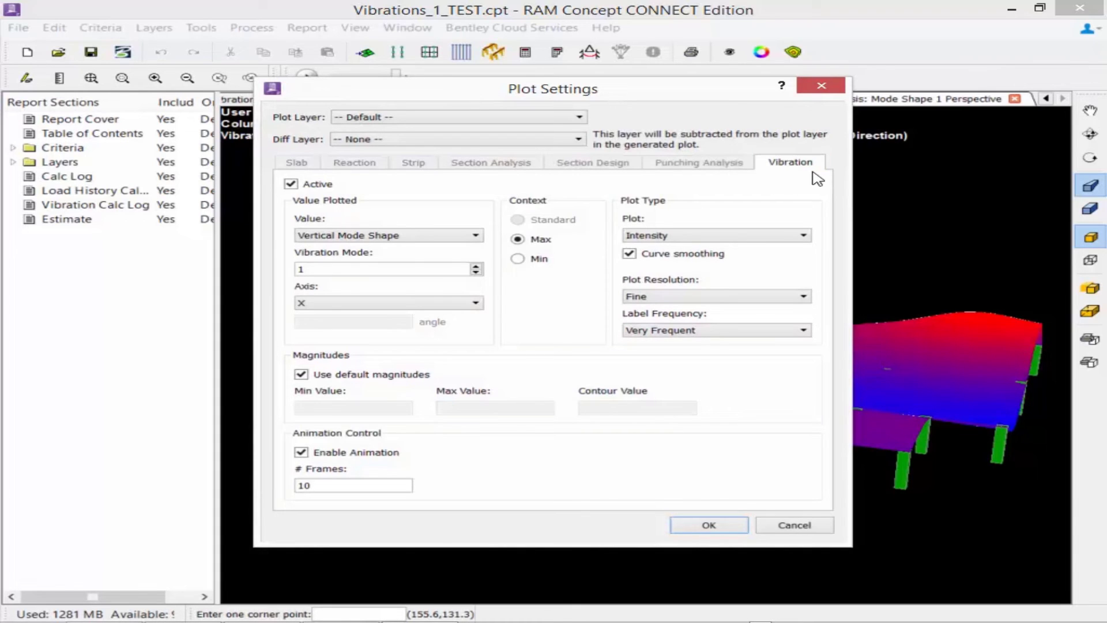
pyautogui.moveTo(472, 196)
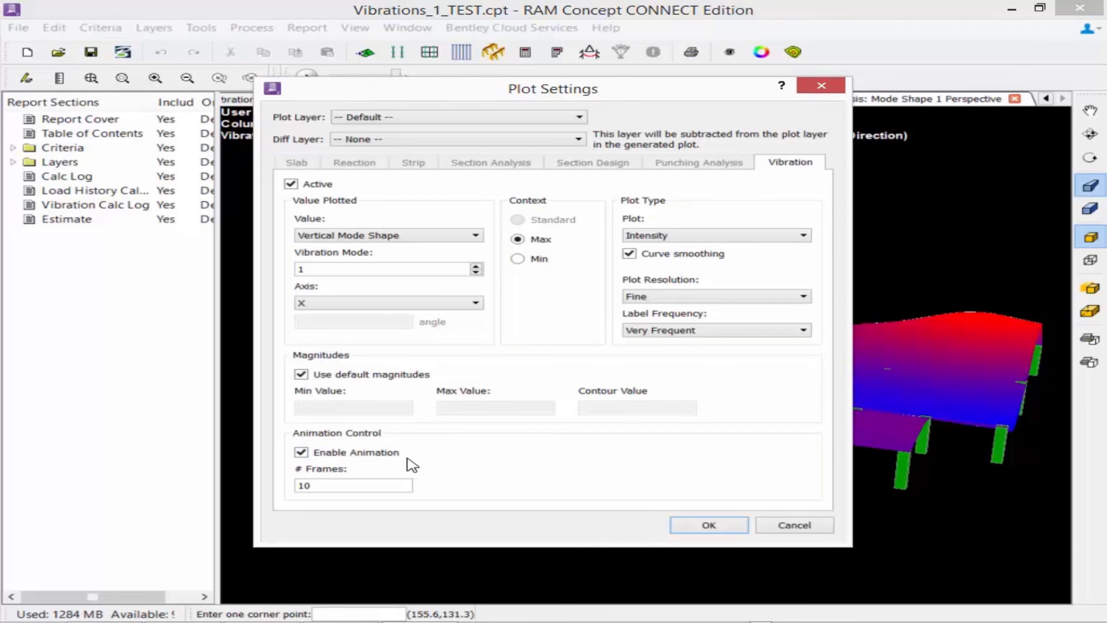
# - Enable mode shape animation over 10 frames in the Vibration plot settings and apply
pyautogui.click(353, 485)
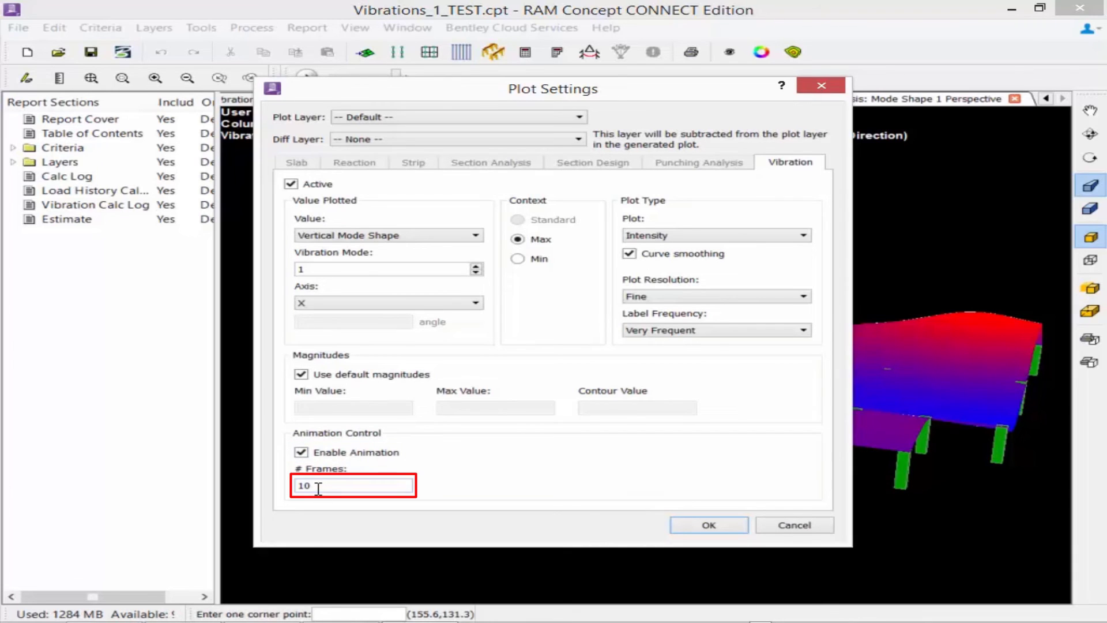
pyautogui.moveTo(680, 526)
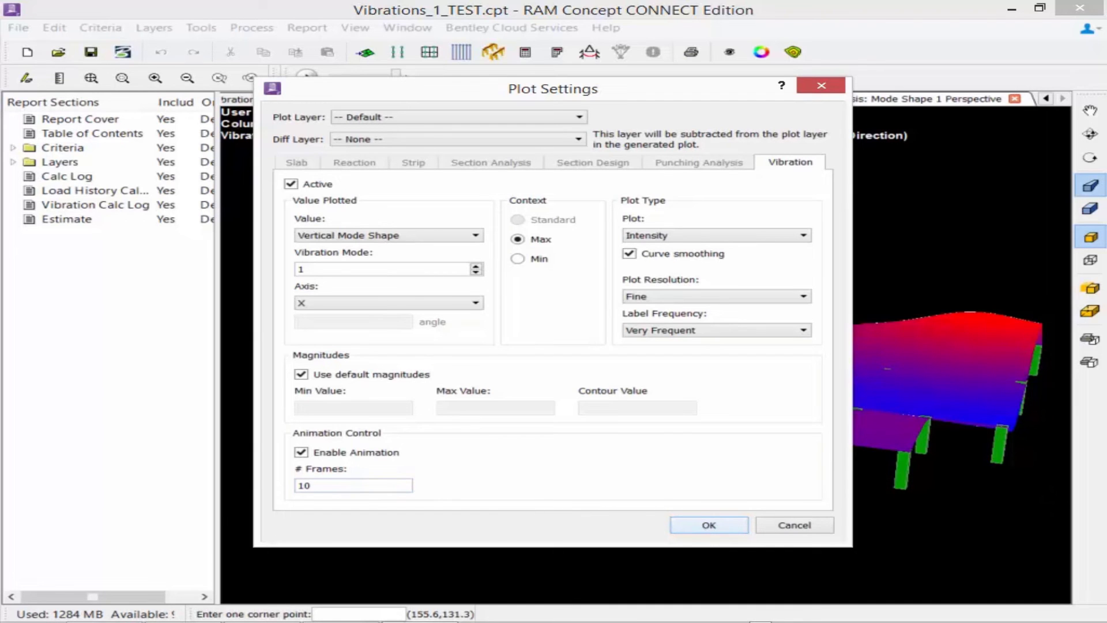
pyautogui.click(707, 524)
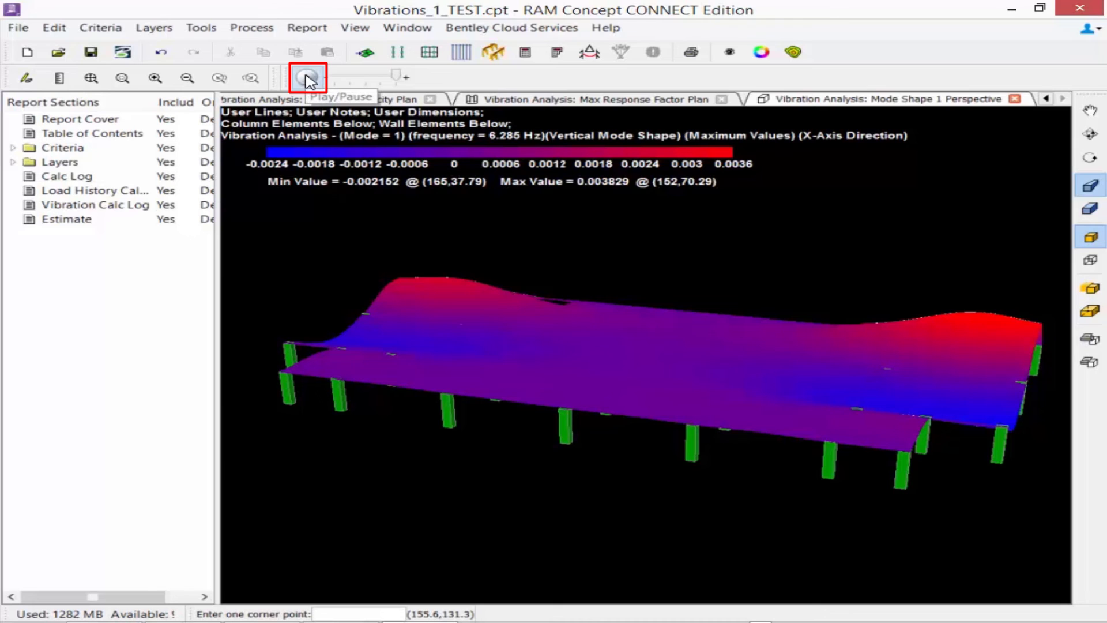
# - Play the Mode Shape 1 animation so the slab deflects through its vertical mode
pyautogui.click(306, 78)
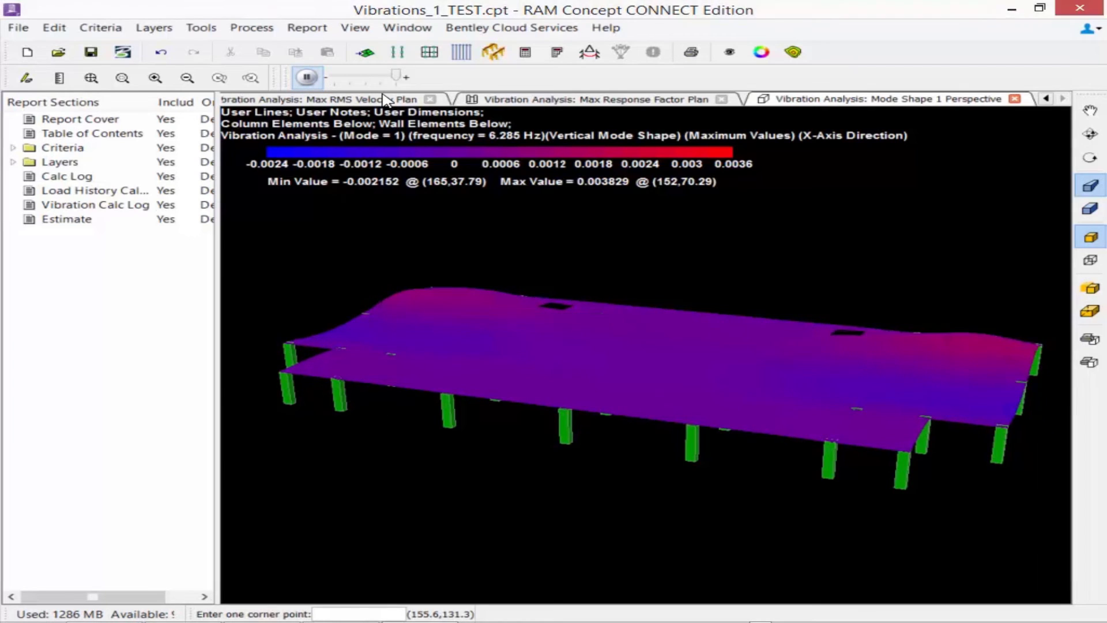